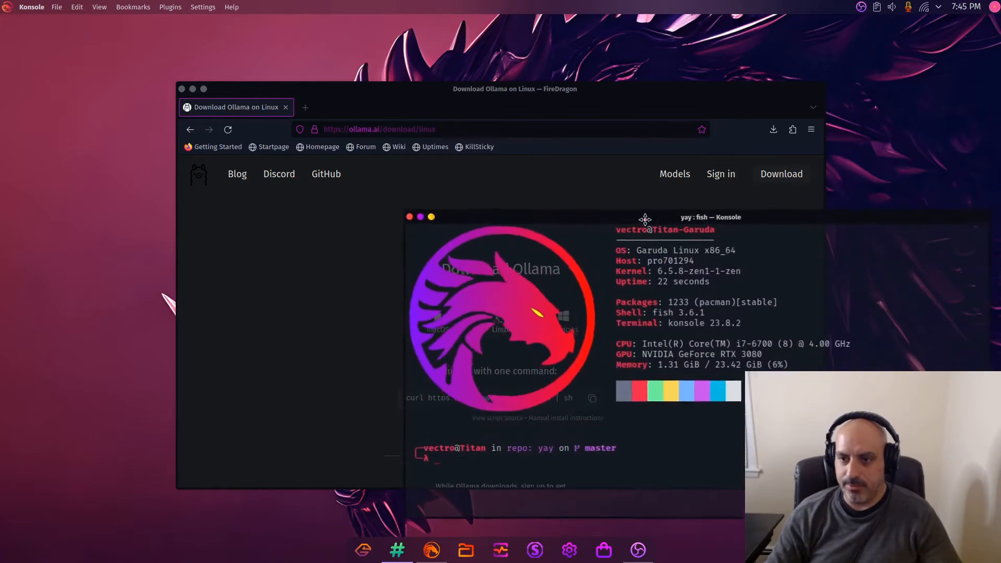
drag(645, 216, 345, 229)
text(curl https://ollama.ai/install.sh | sh)
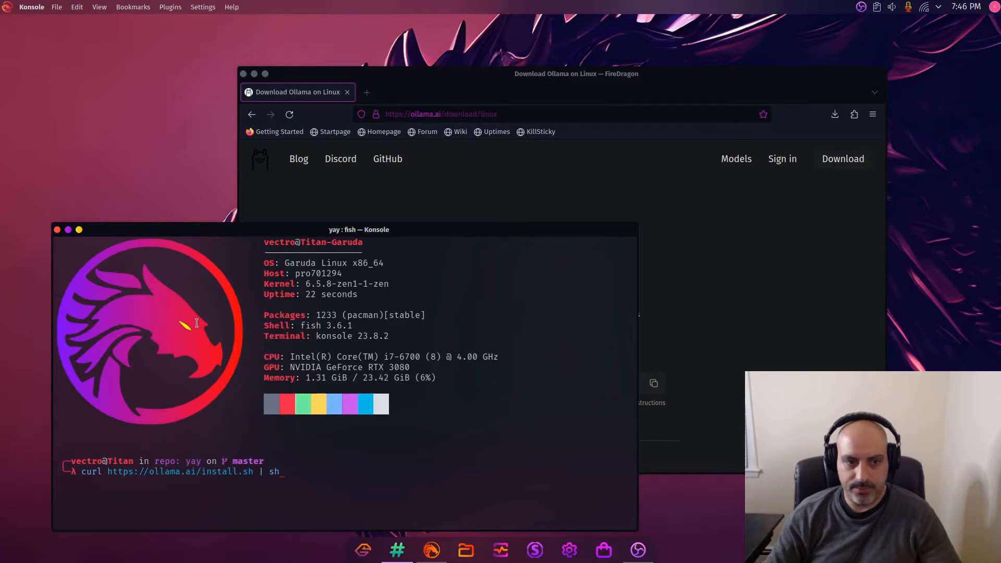
key(Return)
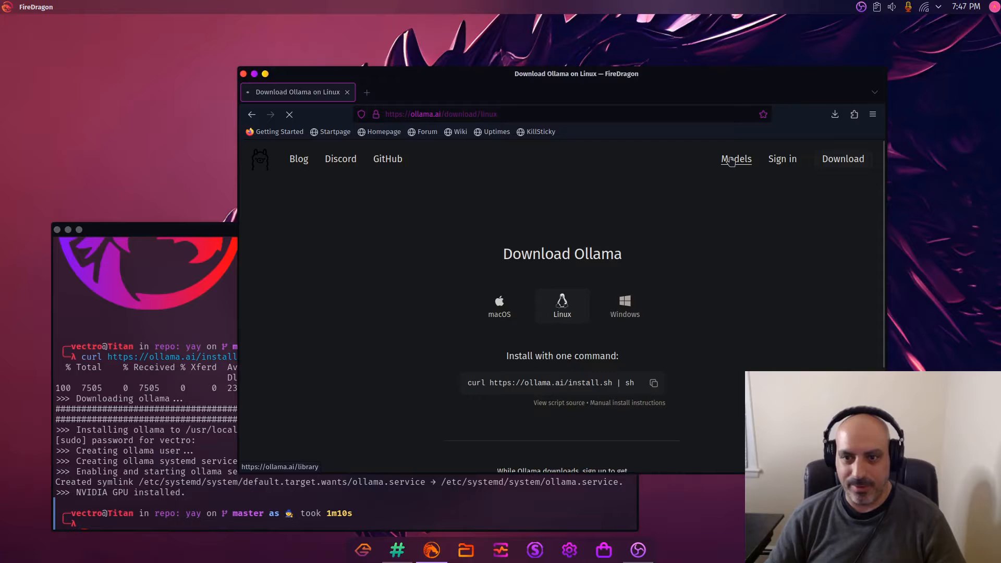
- Open the mistral page from the Ollama models library and copy its instruct run command
click(736, 158)
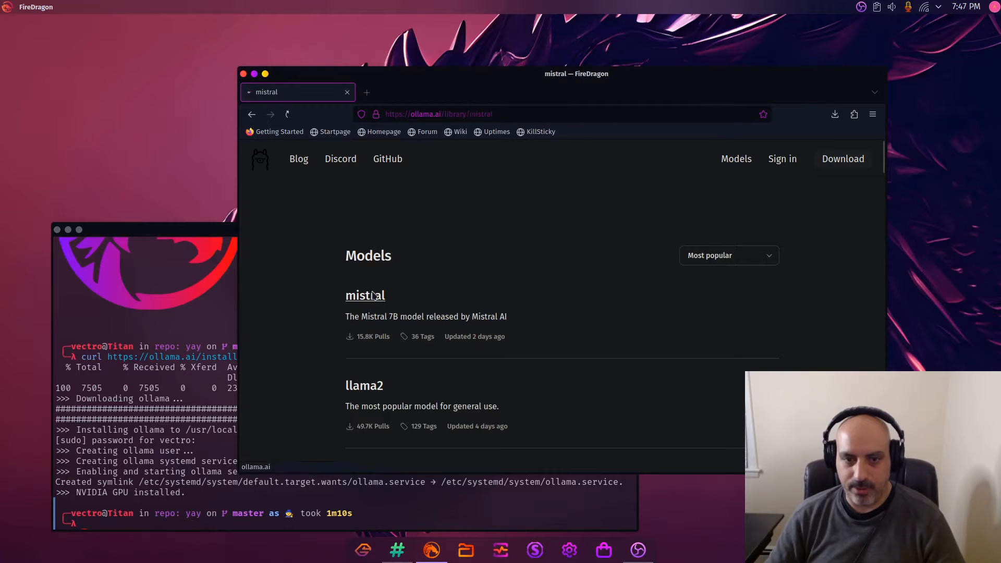
click(365, 295)
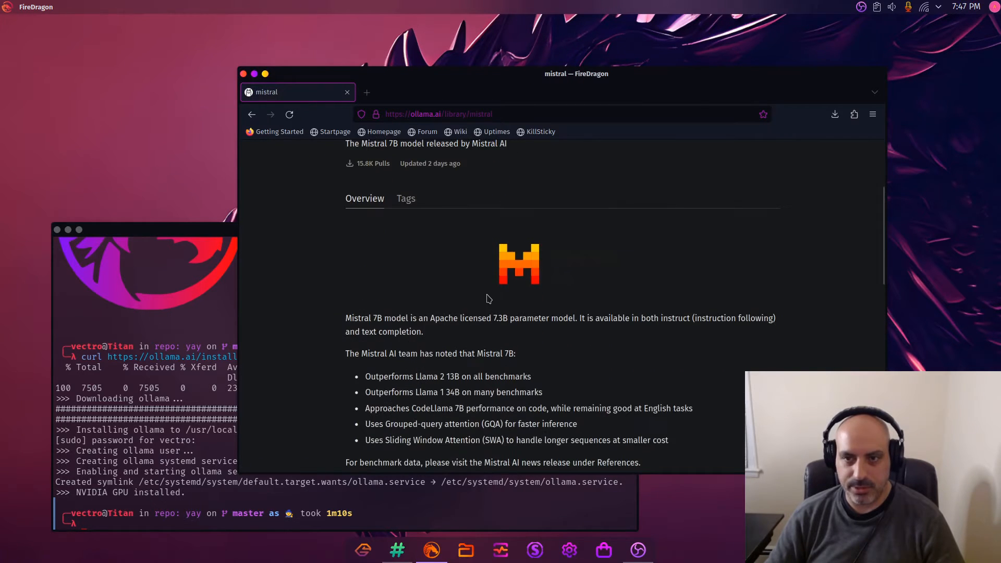
scroll(down, 3)
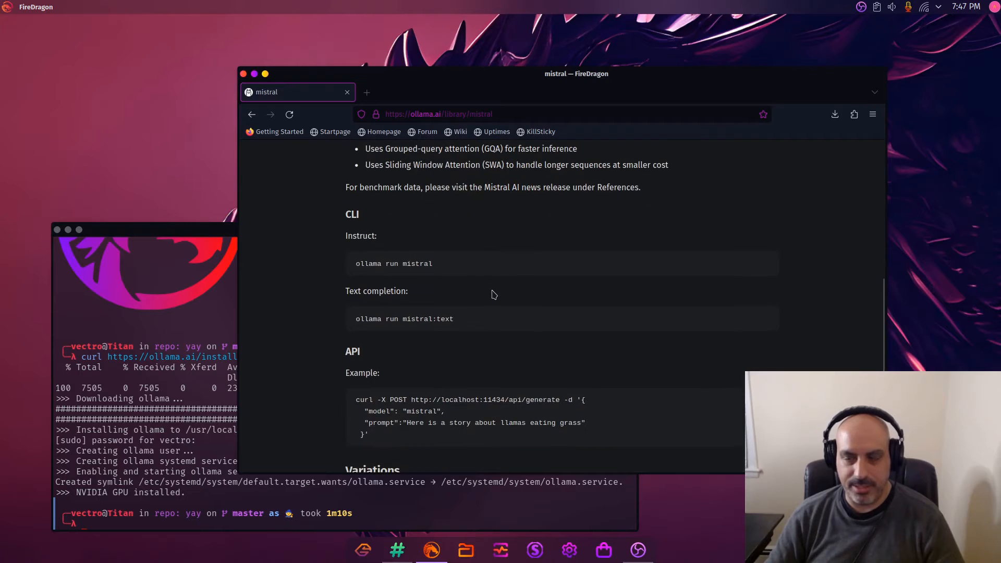
mouse_move(379, 278)
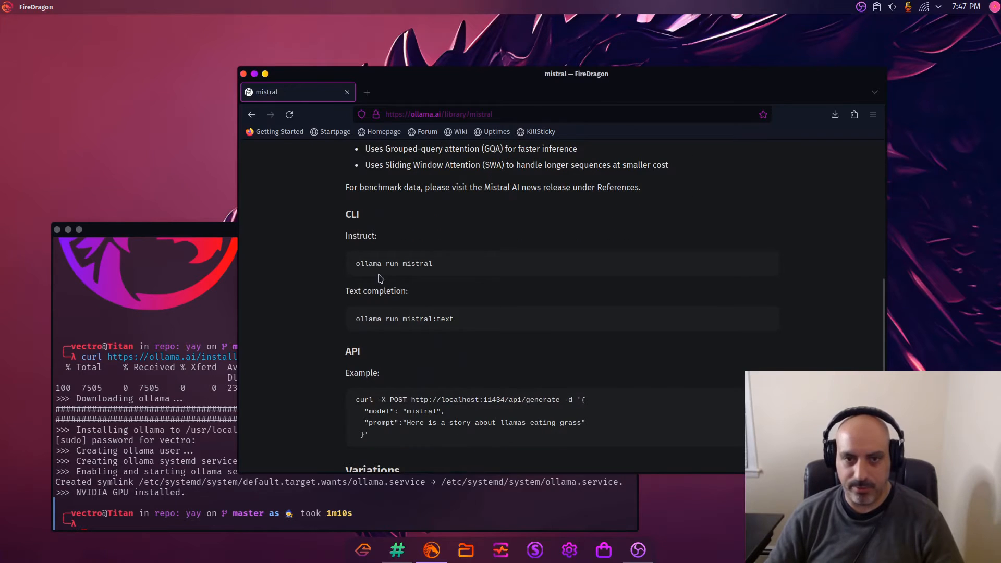
right_click(415, 263)
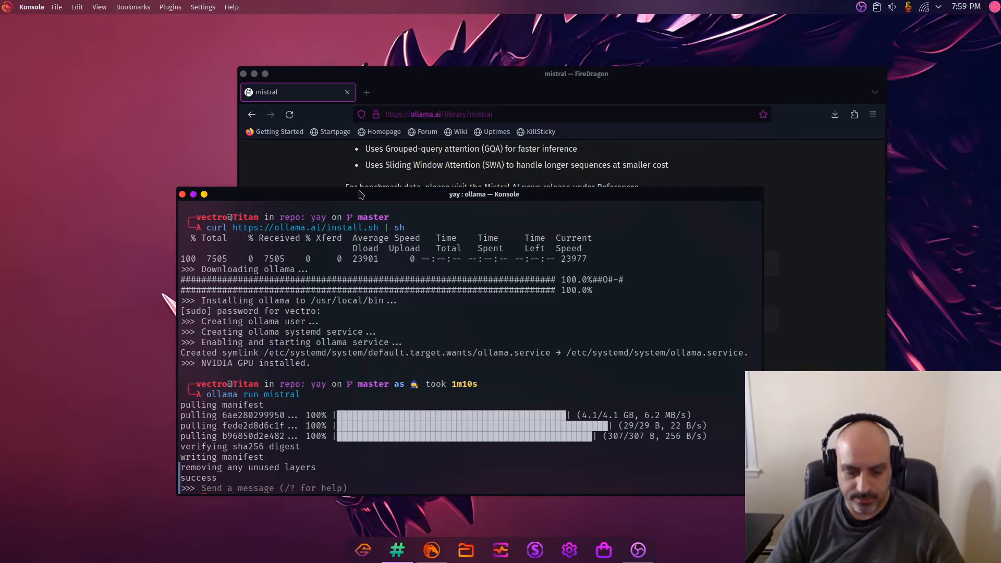
- Prompt Mistral with 'Tell me a story', then a long superhero story with flying and laser eyes
text(Tell me a story)
text(Tell me a long story a)
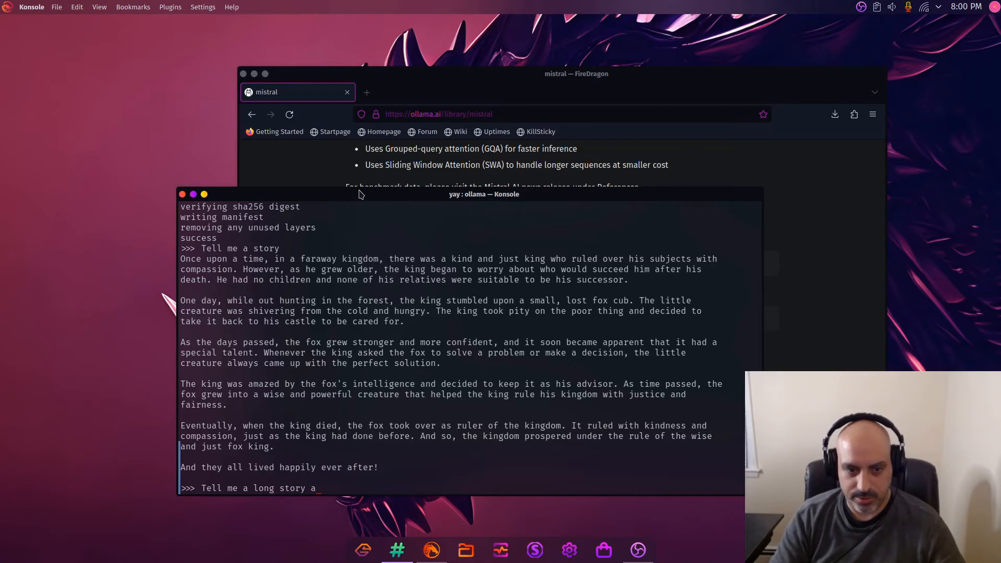
text(bout)
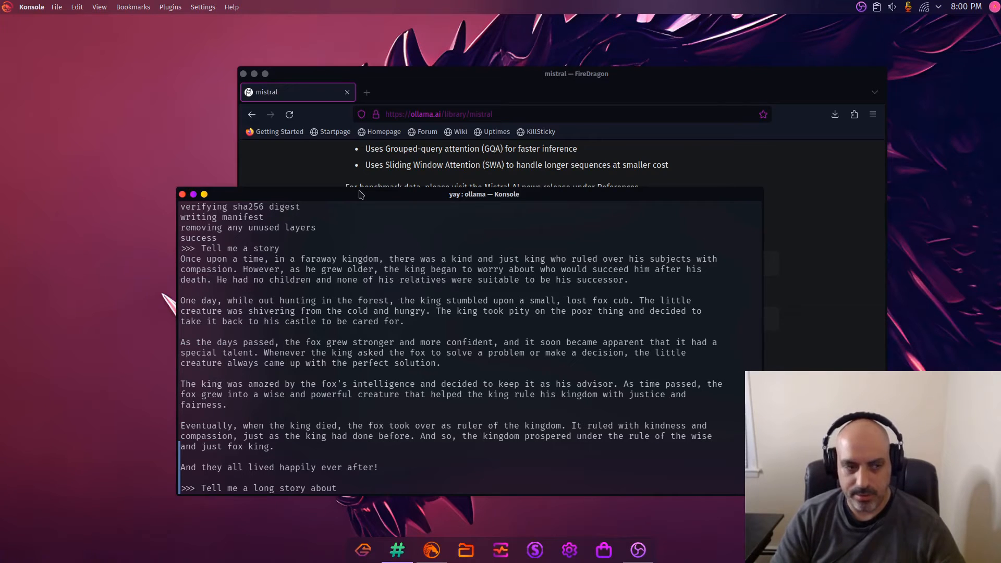
text(a superhero)
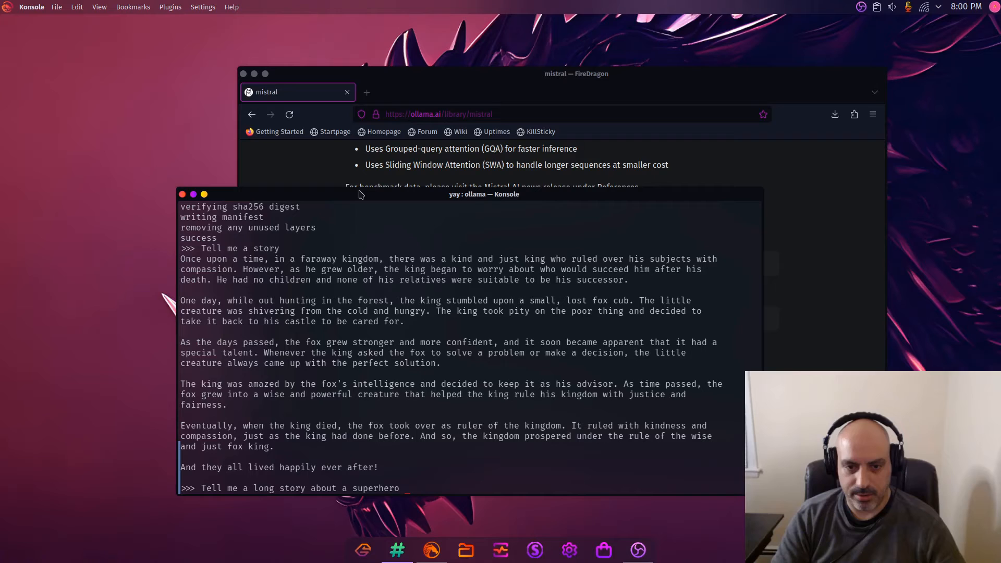
text(who can fly and has laser)
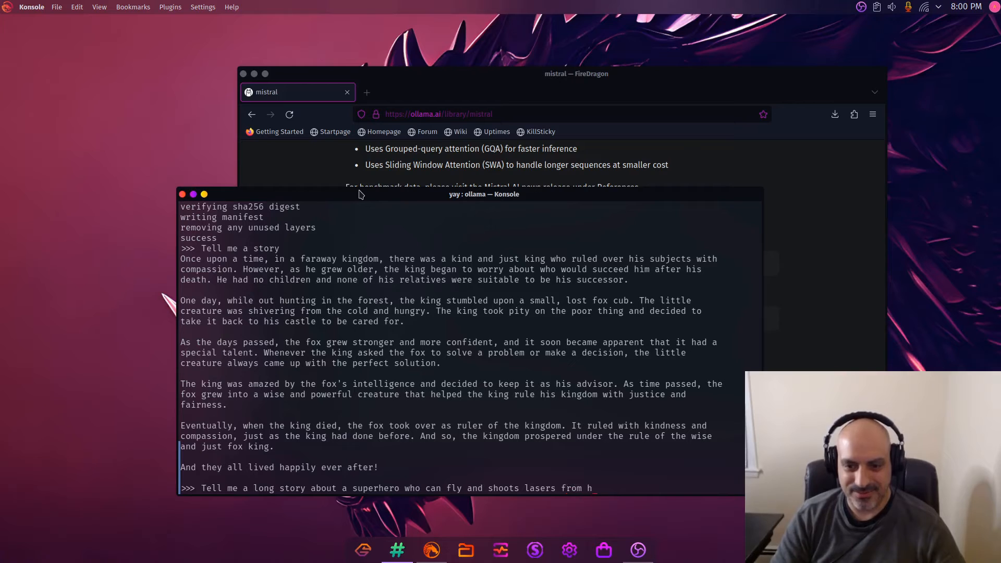
text(is eyes)
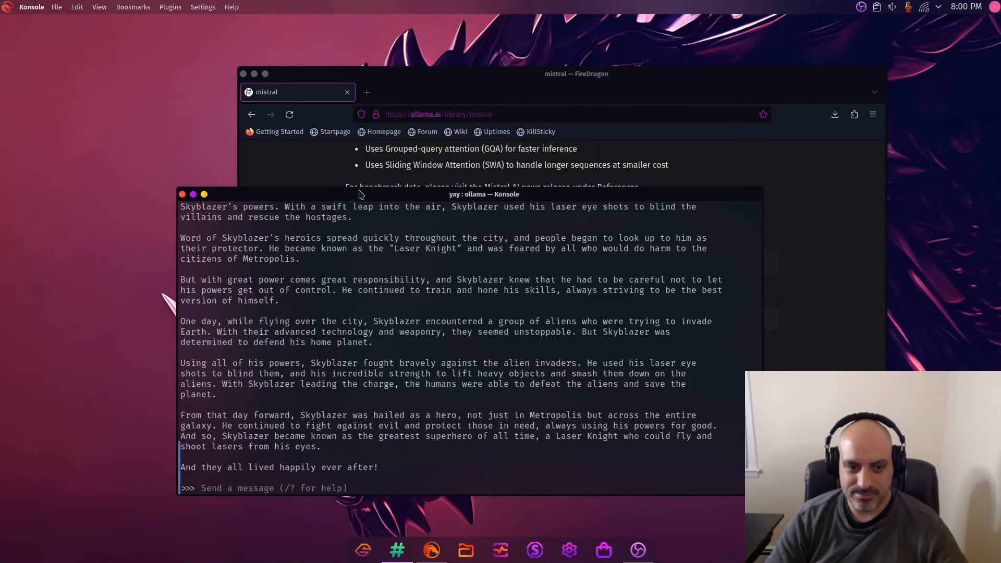
mouse_move(423, 141)
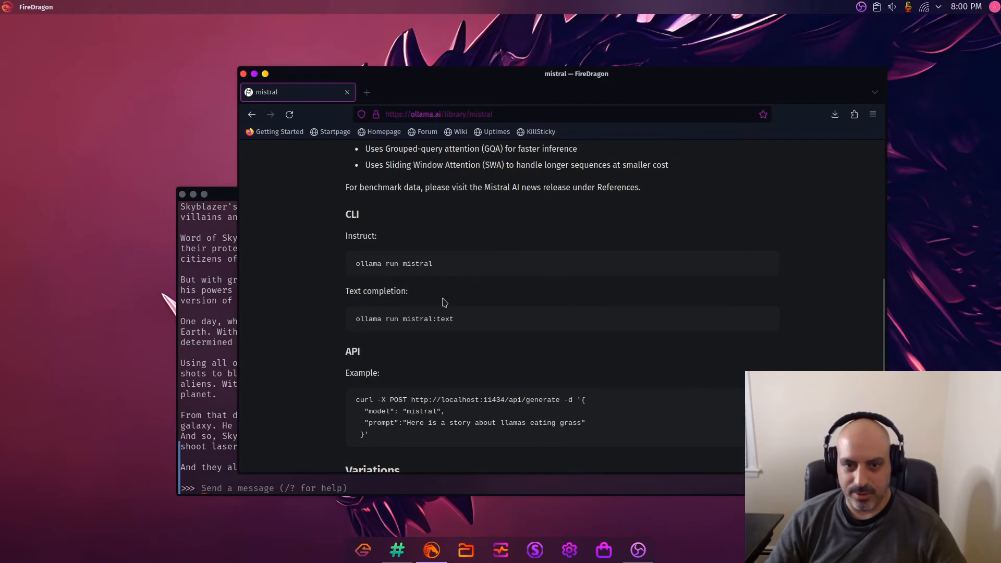
- Select the 'ollama run mistral:text' command on the mistral model page
double_click(367, 318)
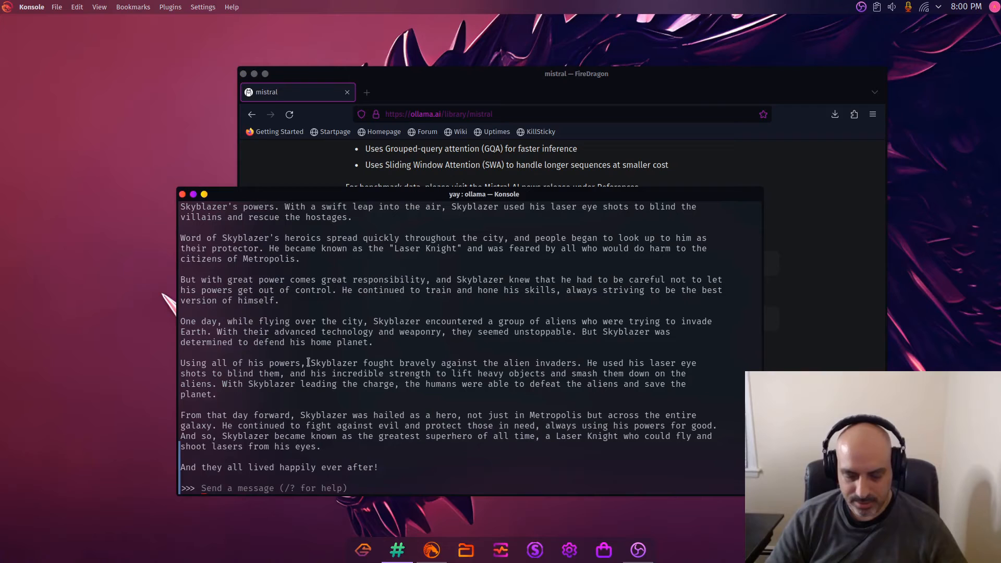
- Exit the chat with /bye, run mistral:text, and start a completion prompt 'The b'
text(/bye)
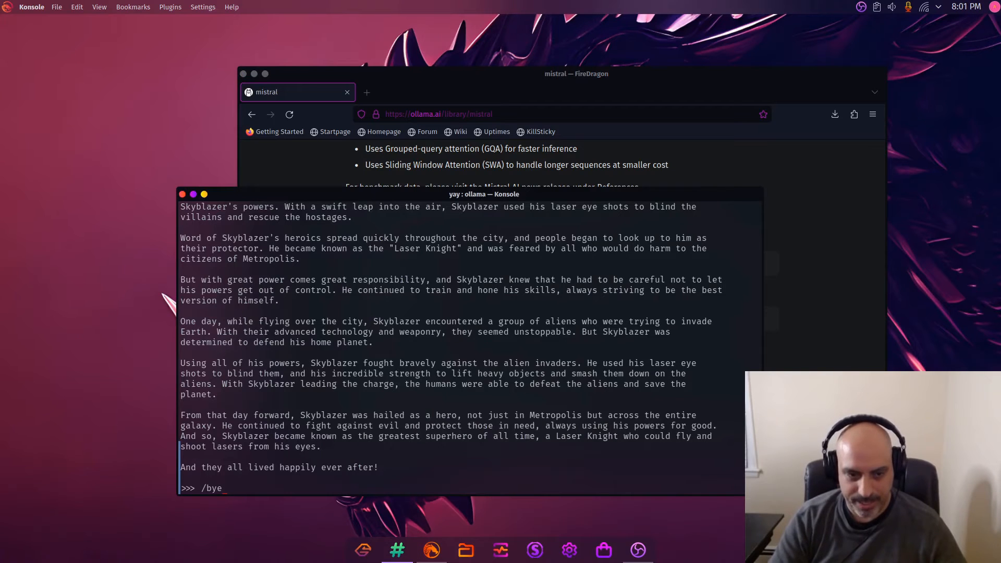
key(Return)
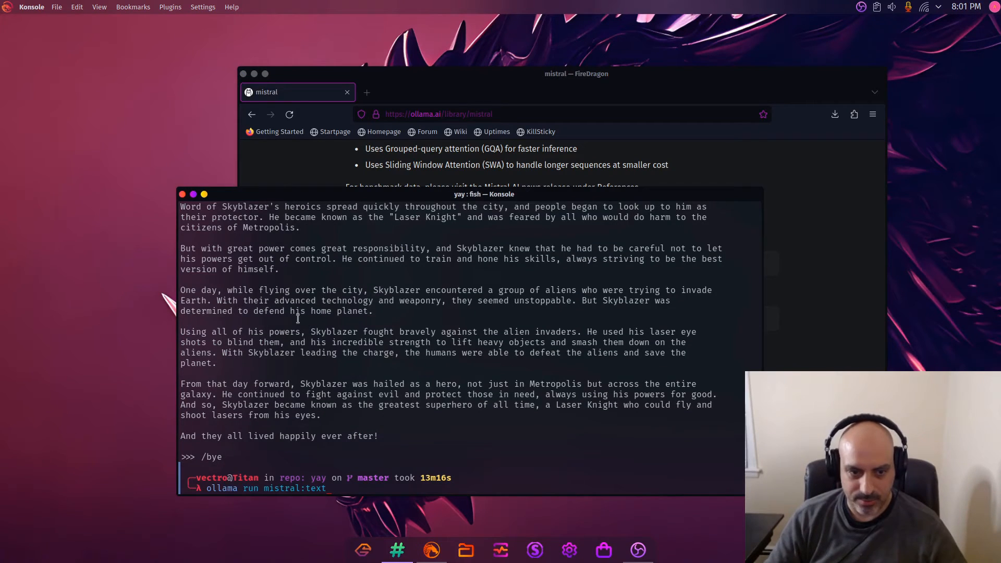
key(Return)
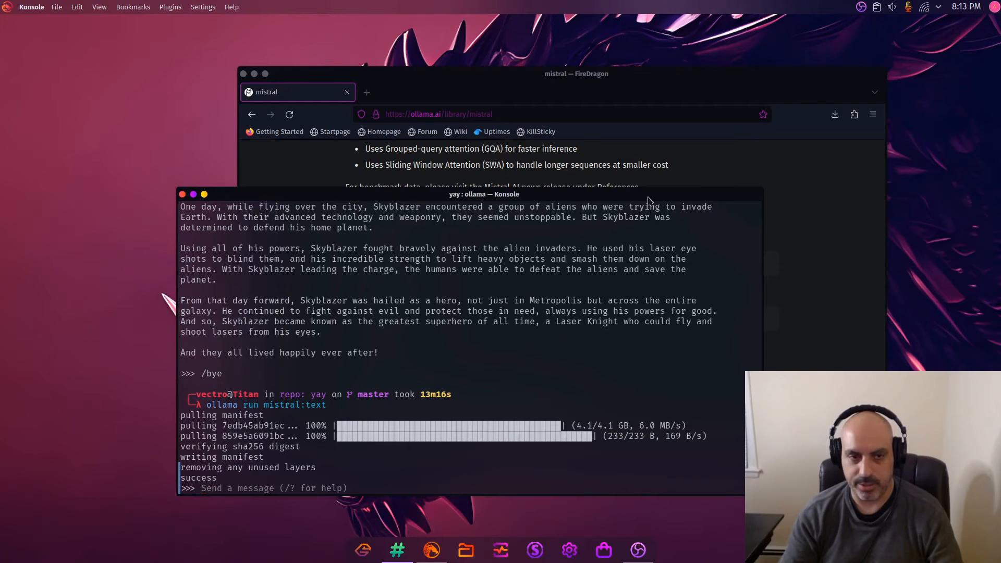
text(The b)
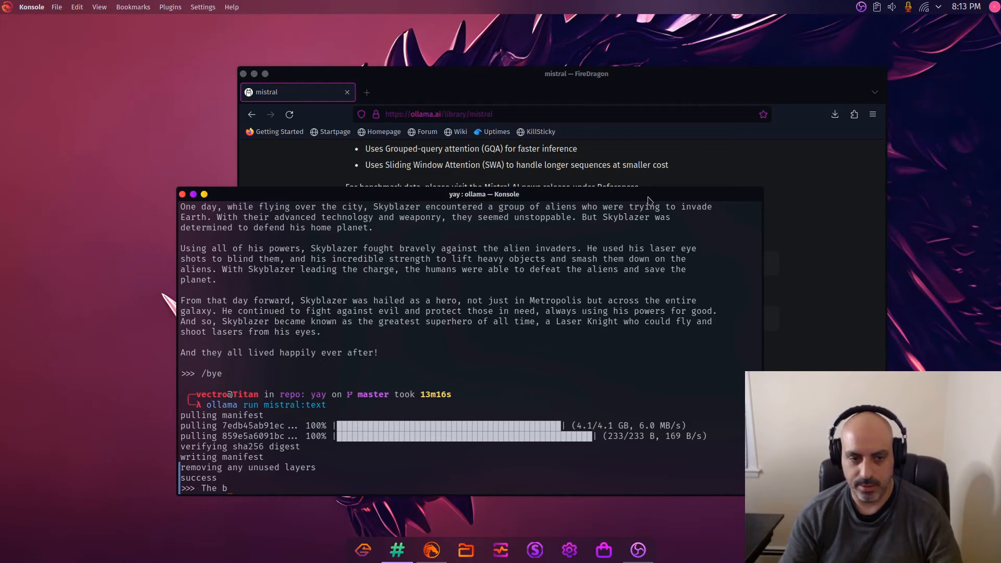